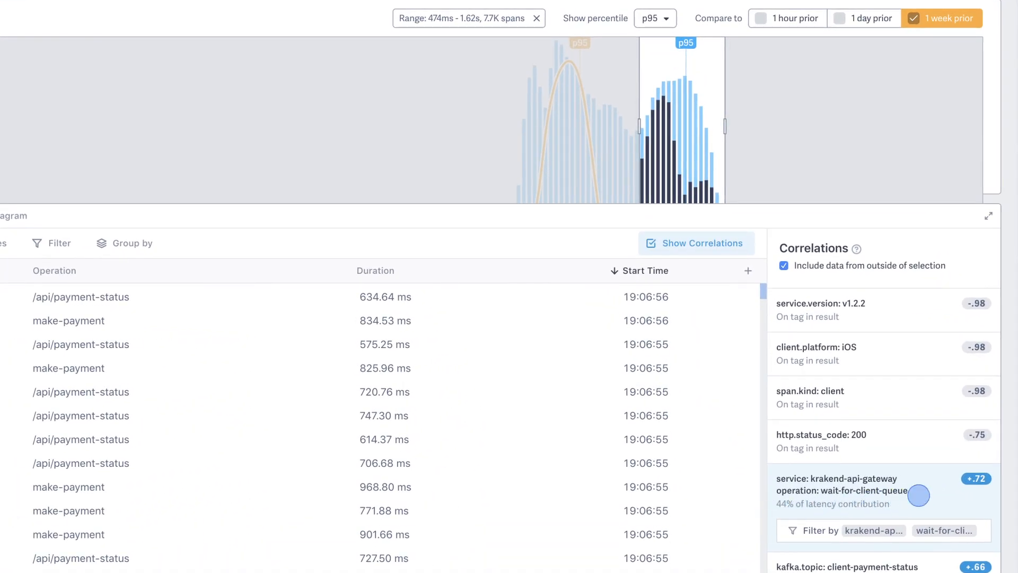
mouse_move(976, 478)
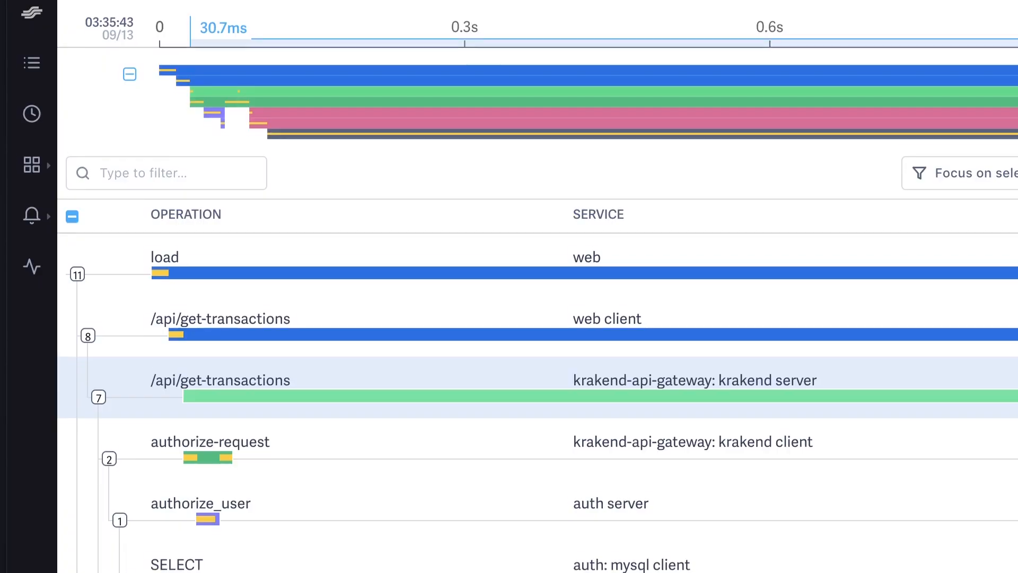
scroll(down, 3)
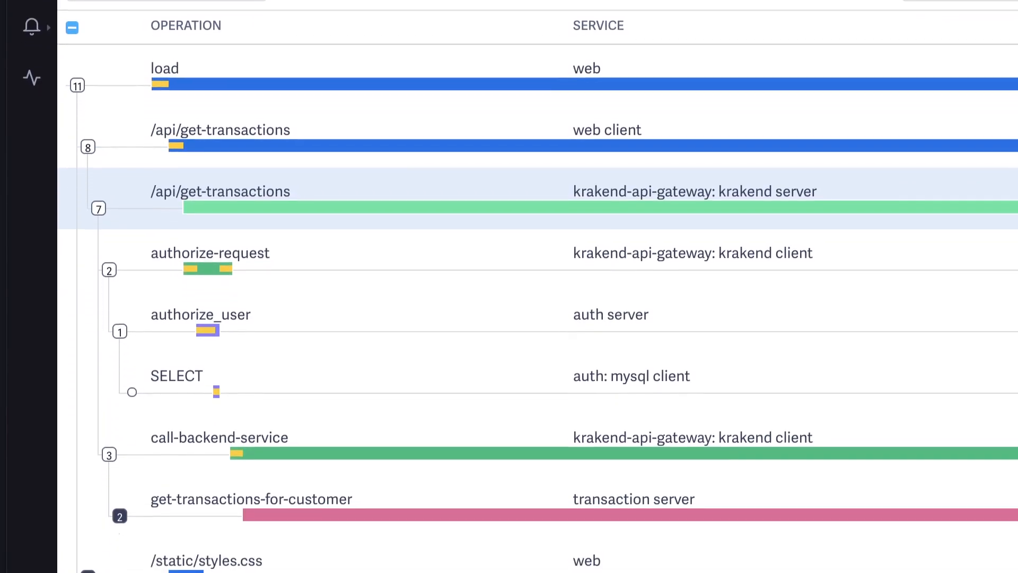
scroll(down, 3)
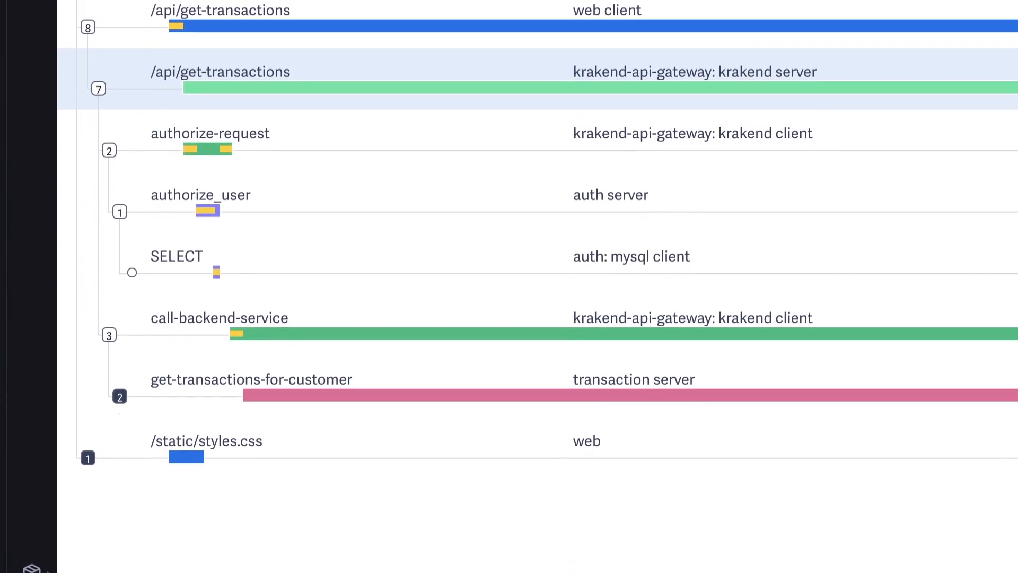